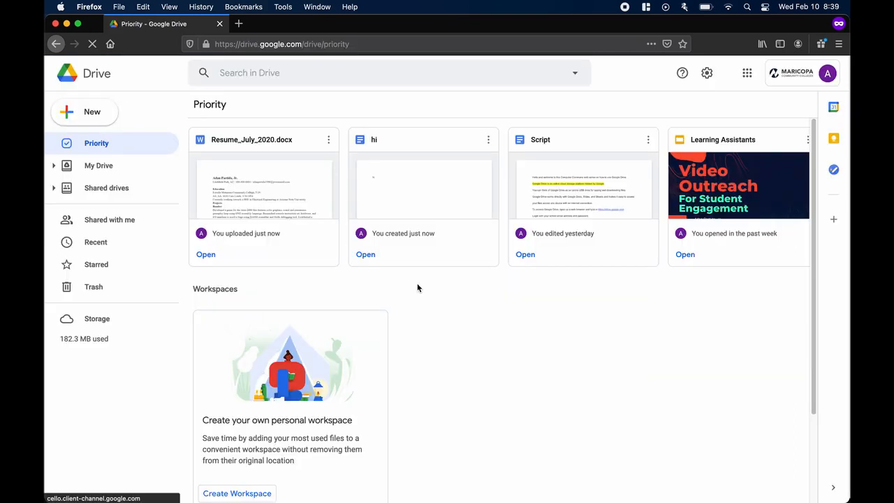
Step: Show My Drive and bring up the New menu for creating or uploading items
{"action": "left_click", "coordinate": [98, 165]}
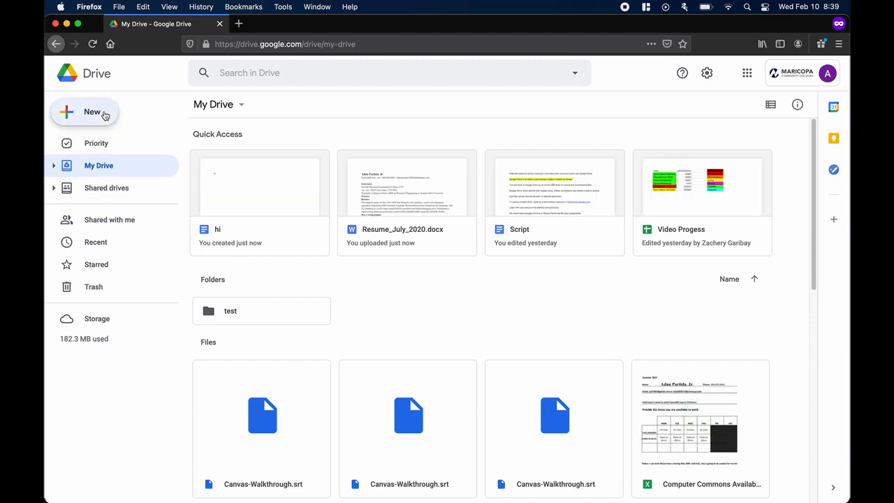
{"action": "left_click", "coordinate": [84, 112]}
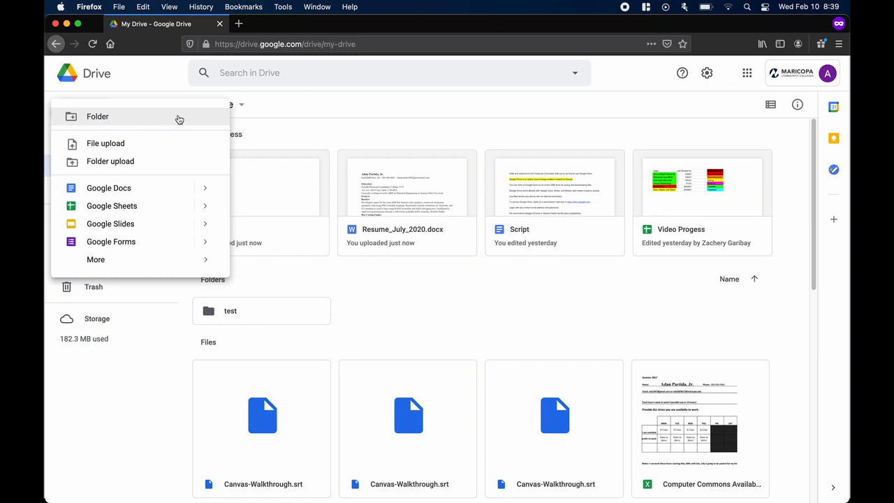
{"action": "mouse_move", "coordinate": [179, 150]}
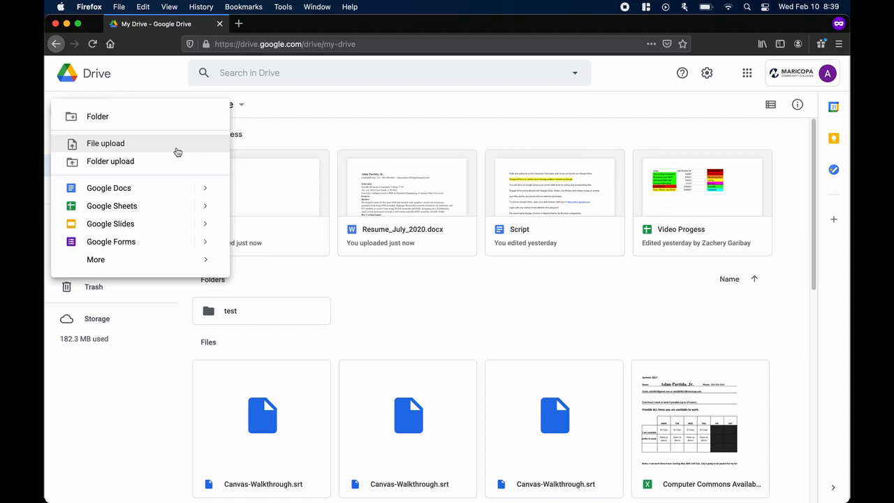
{"action": "mouse_move", "coordinate": [176, 167]}
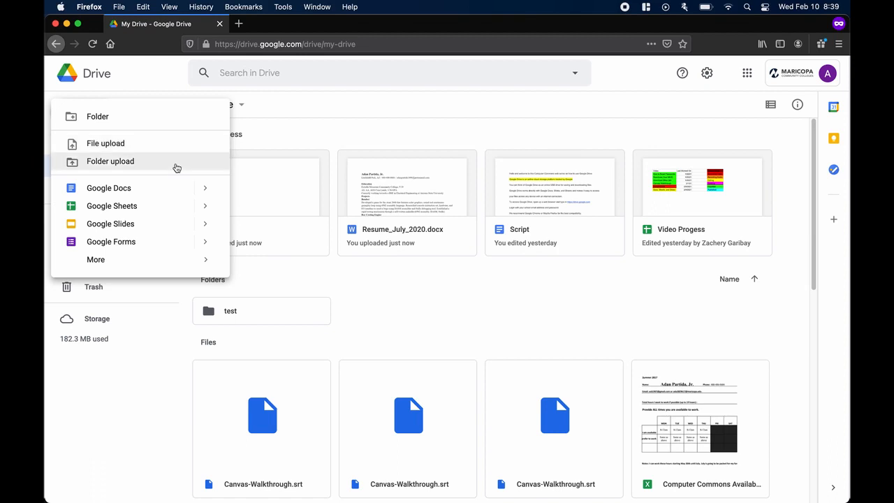
{"action": "mouse_move", "coordinate": [173, 187]}
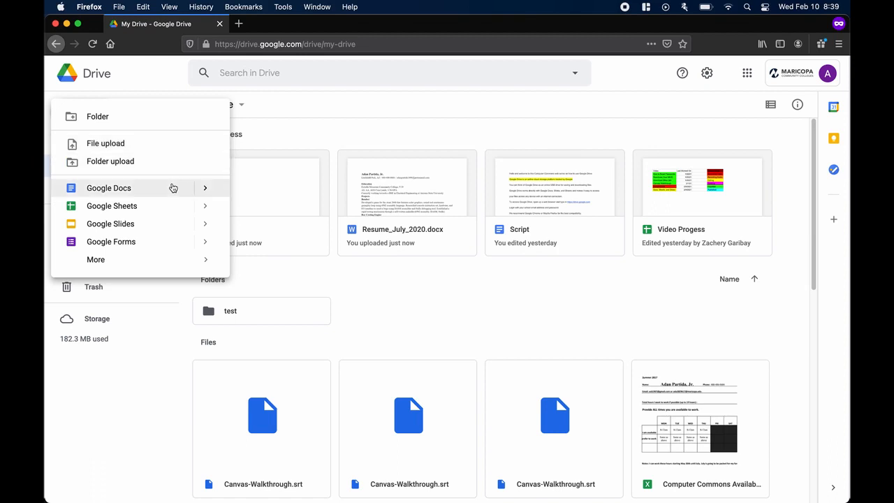
{"action": "mouse_move", "coordinate": [173, 223]}
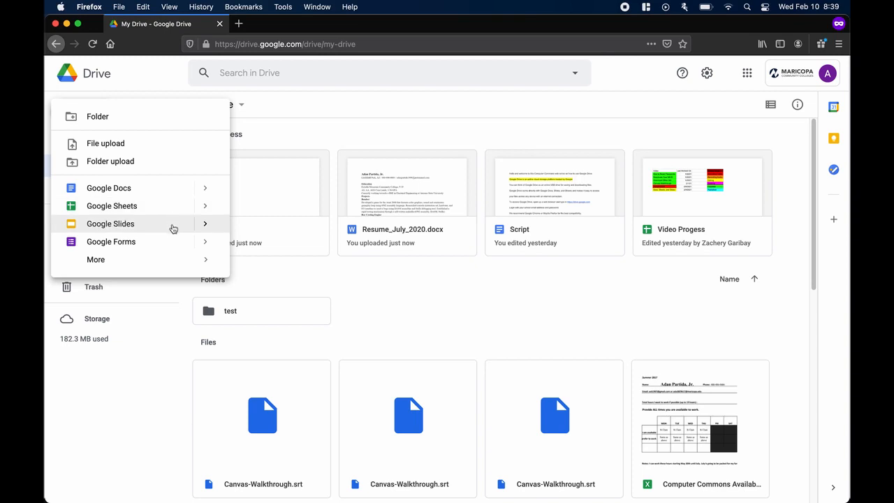
{"action": "mouse_move", "coordinate": [175, 244]}
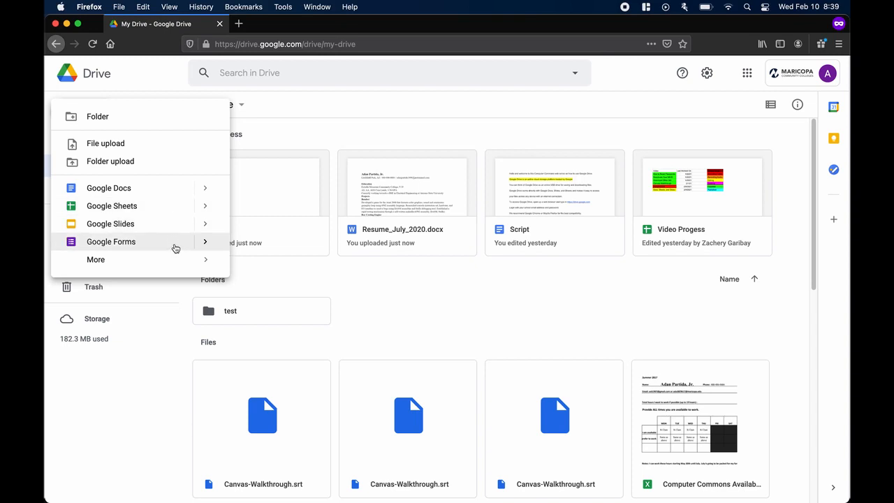
{"action": "mouse_move", "coordinate": [167, 117]}
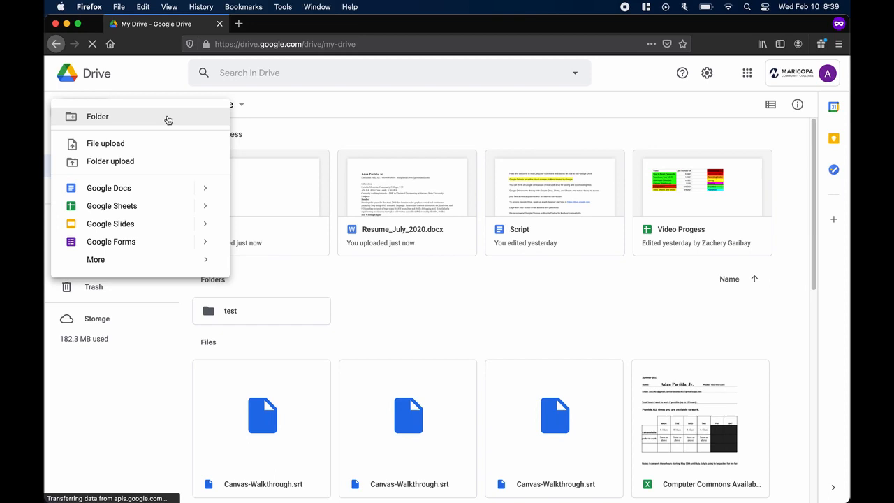
Step: Create a folder named test2 next to the existing test folder and enter it, empty
{"action": "left_click", "coordinate": [98, 117]}
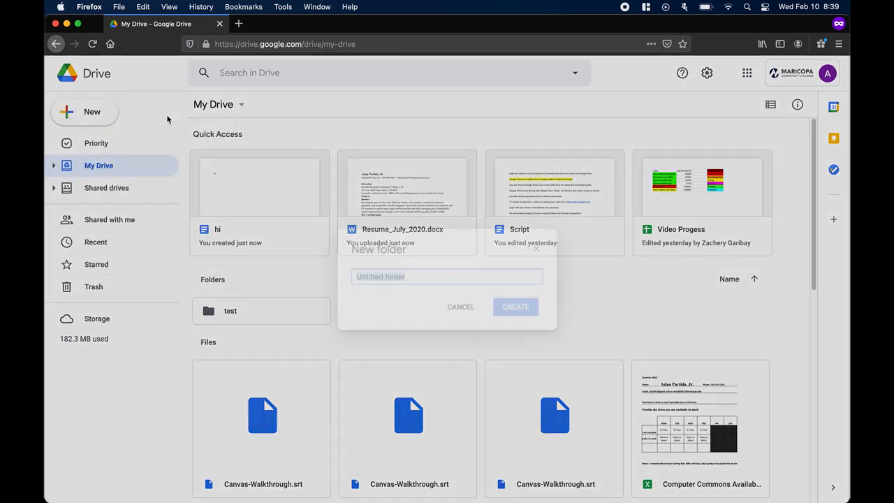
{"action": "type", "text": "test"}
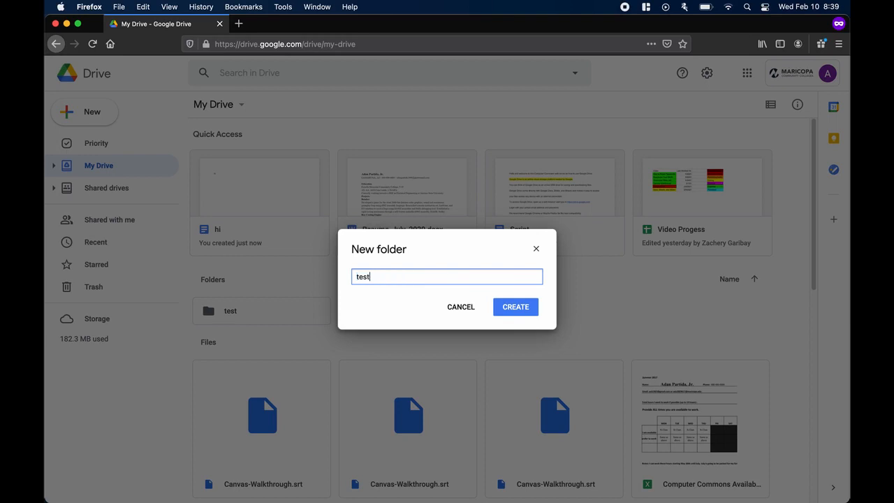
{"action": "left_click", "coordinate": [516, 307]}
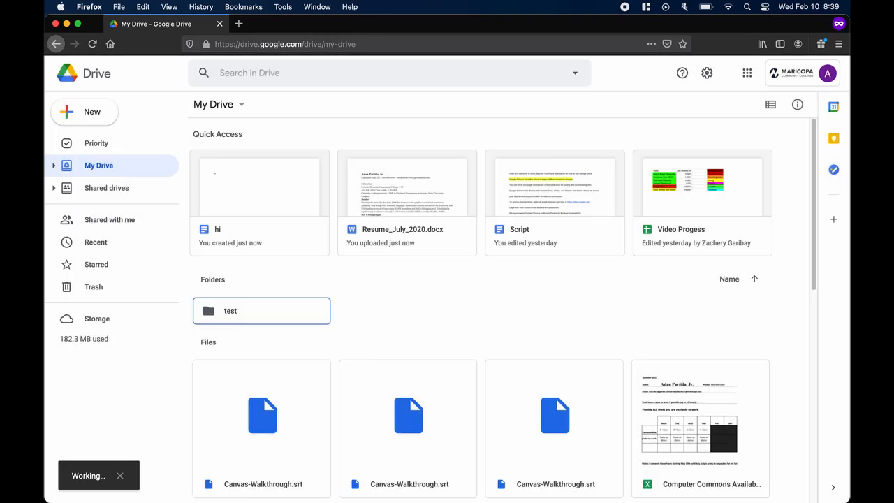
{"action": "left_click", "coordinate": [407, 276]}
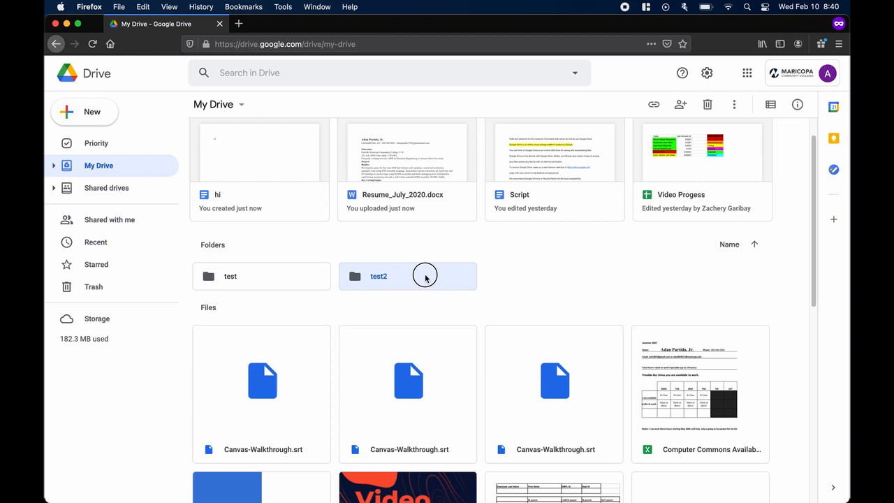
{"action": "double_click", "coordinate": [378, 277]}
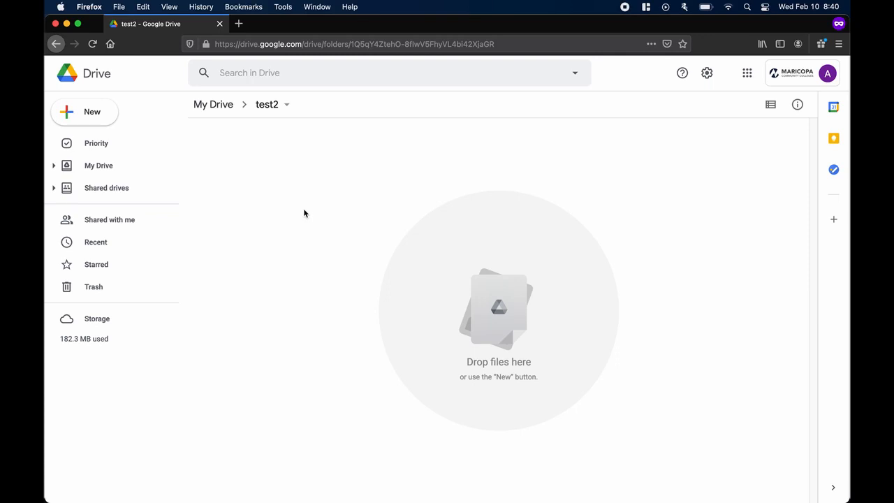
{"action": "mouse_move", "coordinate": [176, 166]}
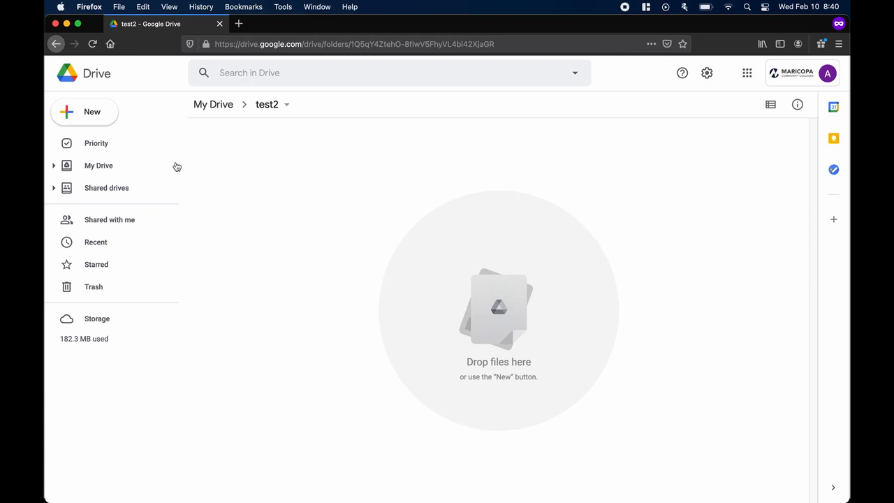
Step: Upload Resume_July_2020.docx from the computer into the test2 folder
{"action": "left_click", "coordinate": [93, 111]}
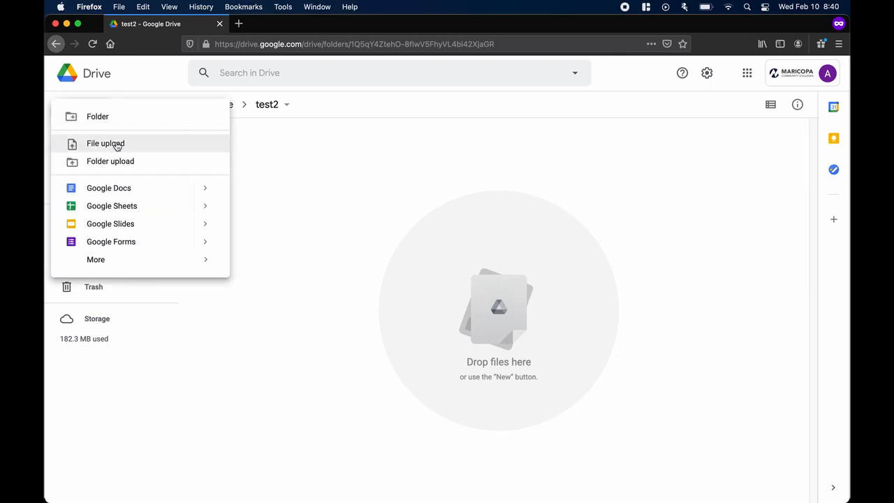
{"action": "left_click", "coordinate": [107, 142]}
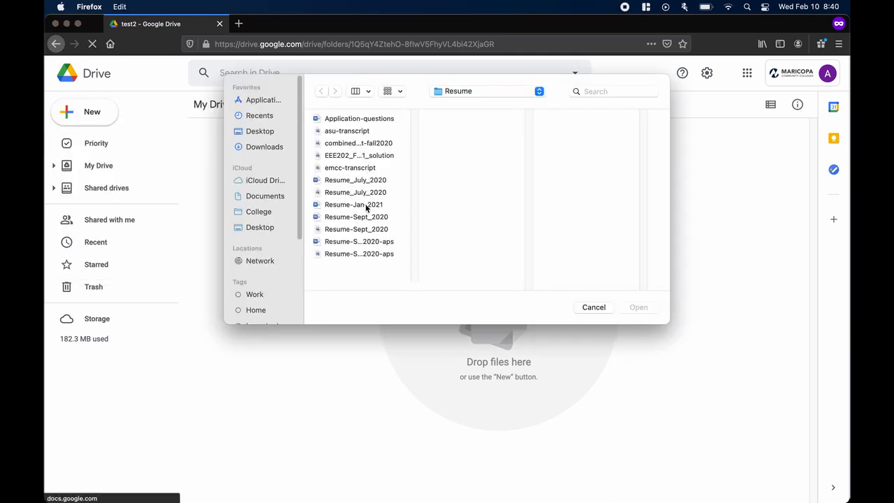
{"action": "left_click", "coordinate": [354, 179]}
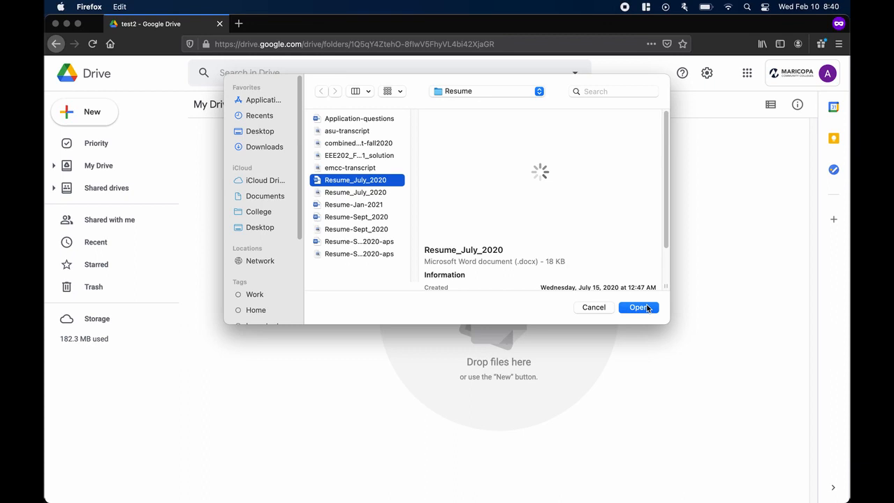
{"action": "left_click", "coordinate": [638, 307]}
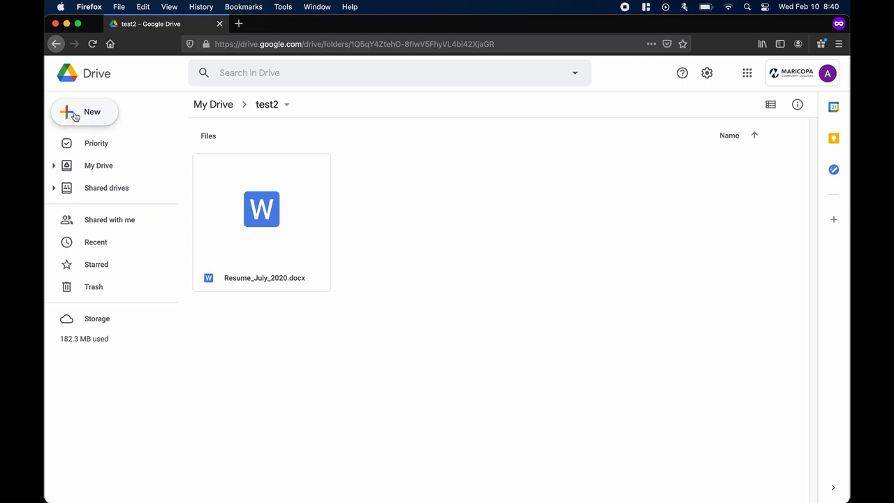
Step: Create a subfolder named test3 inside test2 beside the resume
{"action": "left_click", "coordinate": [84, 112]}
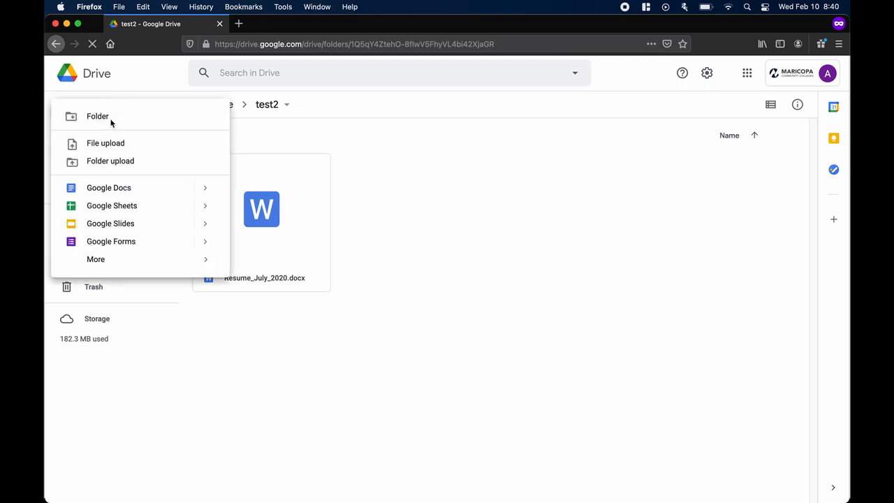
{"action": "left_click", "coordinate": [98, 116]}
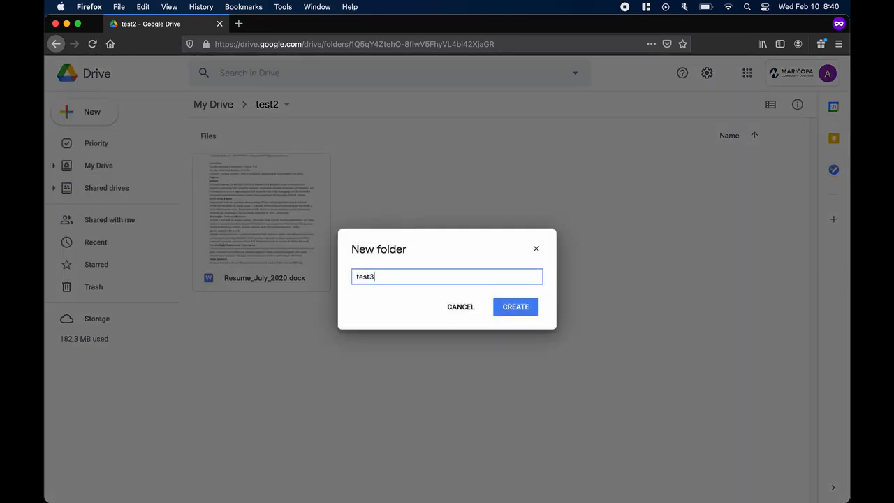
{"action": "left_click", "coordinate": [516, 307]}
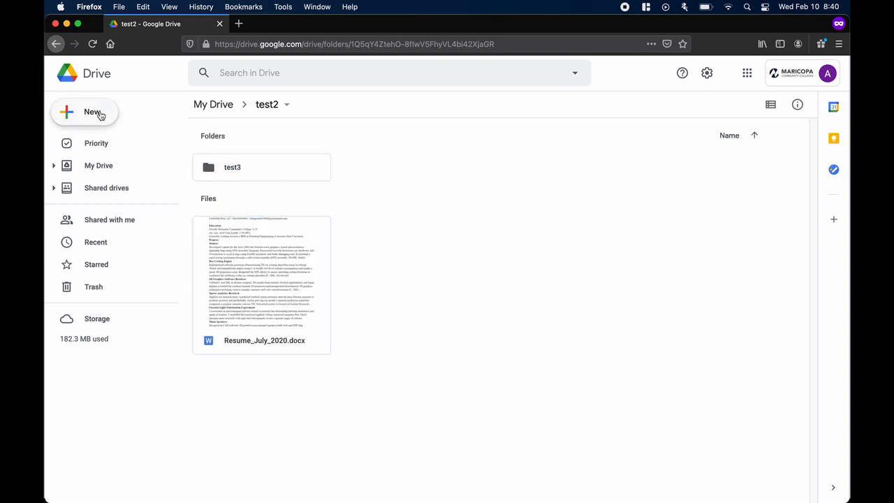
Step: Start another file upload into test2 and cancel the file picker
{"action": "left_click", "coordinate": [84, 112]}
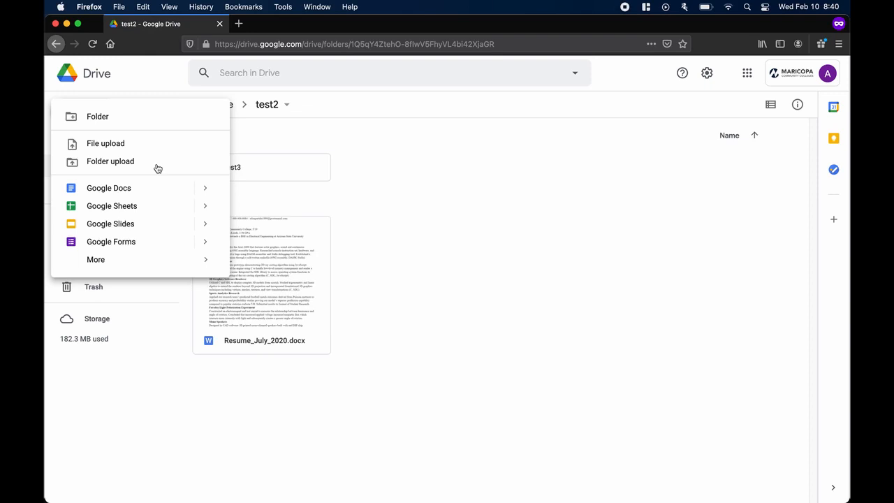
{"action": "left_click", "coordinate": [106, 143]}
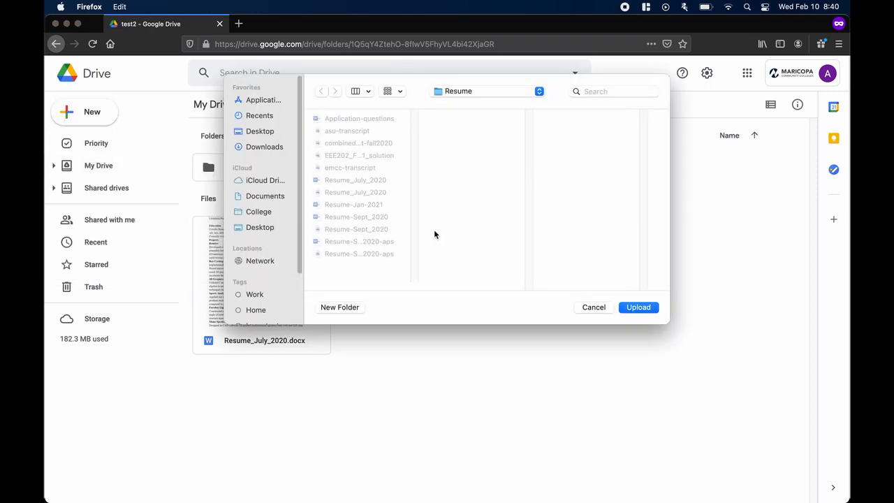
{"action": "mouse_move", "coordinate": [628, 190]}
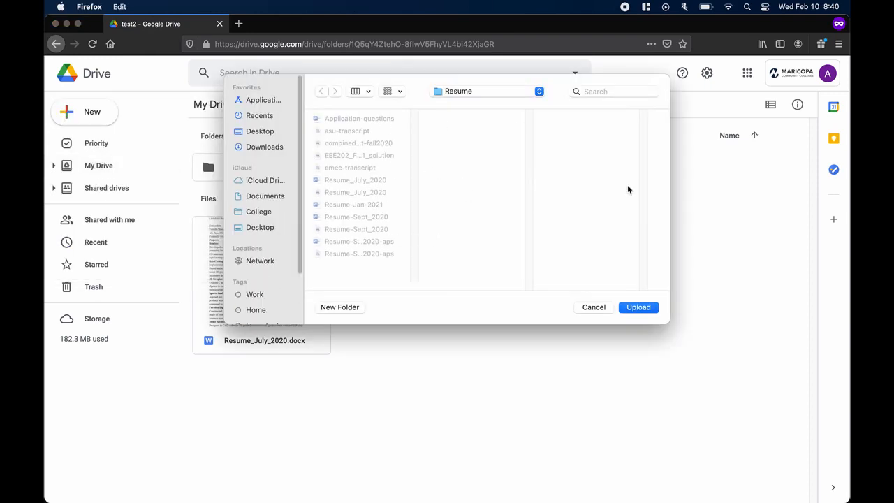
{"action": "left_click", "coordinate": [592, 307]}
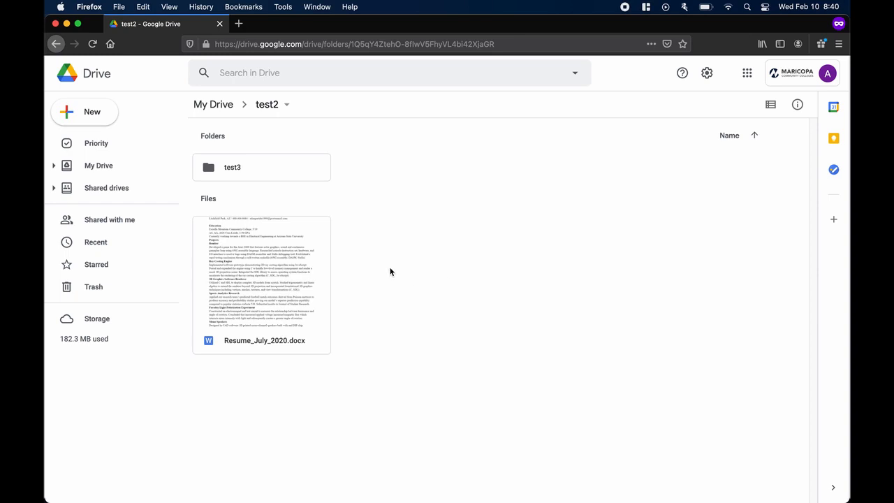
{"action": "right_click", "coordinate": [261, 285]}
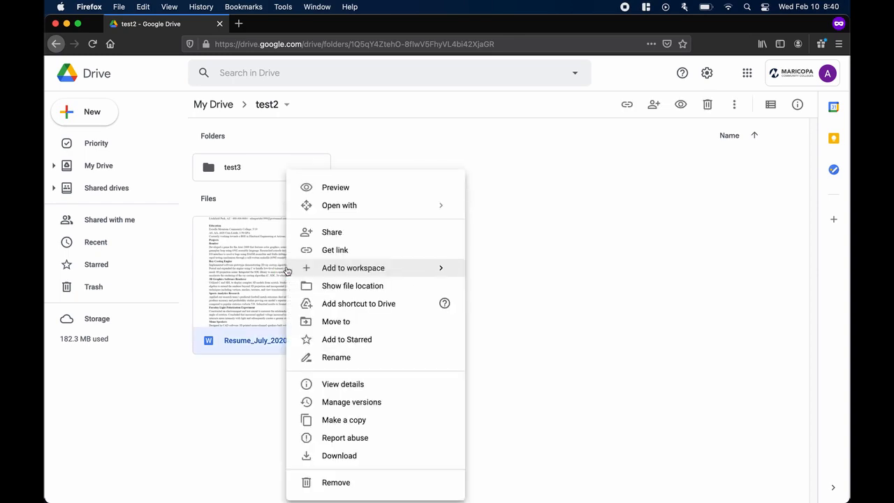
{"action": "mouse_move", "coordinate": [363, 455]}
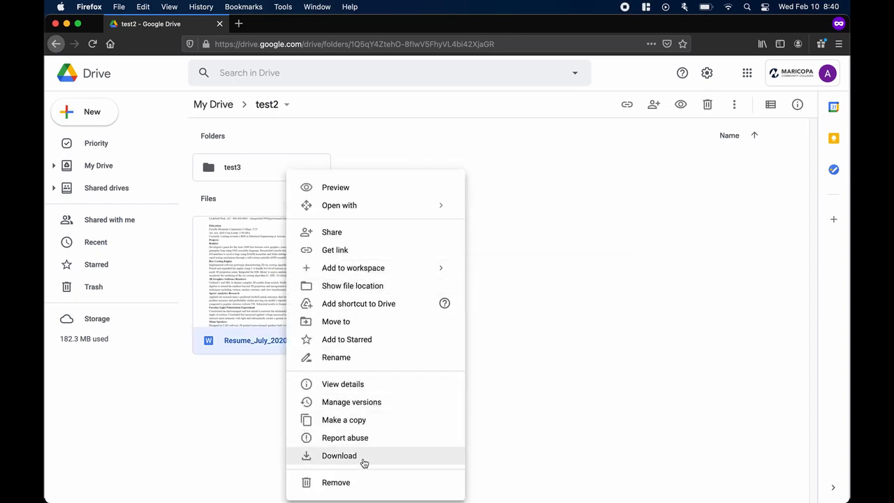
{"action": "mouse_move", "coordinate": [558, 337]}
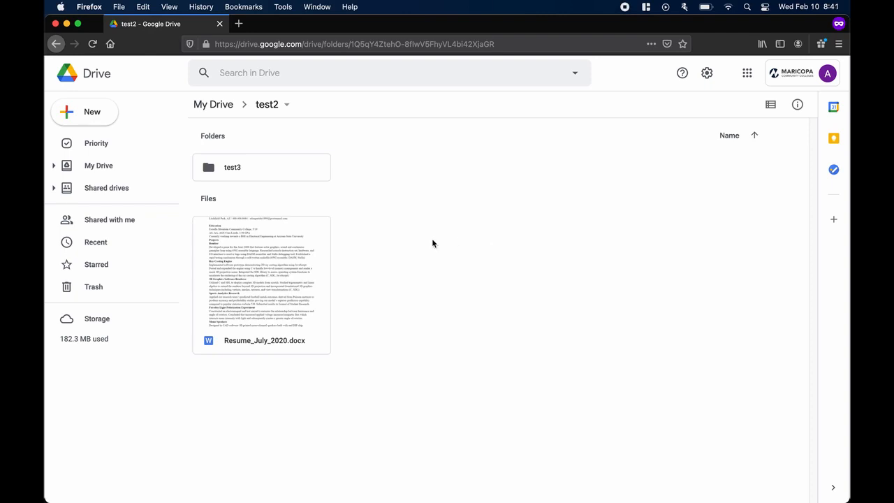
{"action": "mouse_move", "coordinate": [285, 118]}
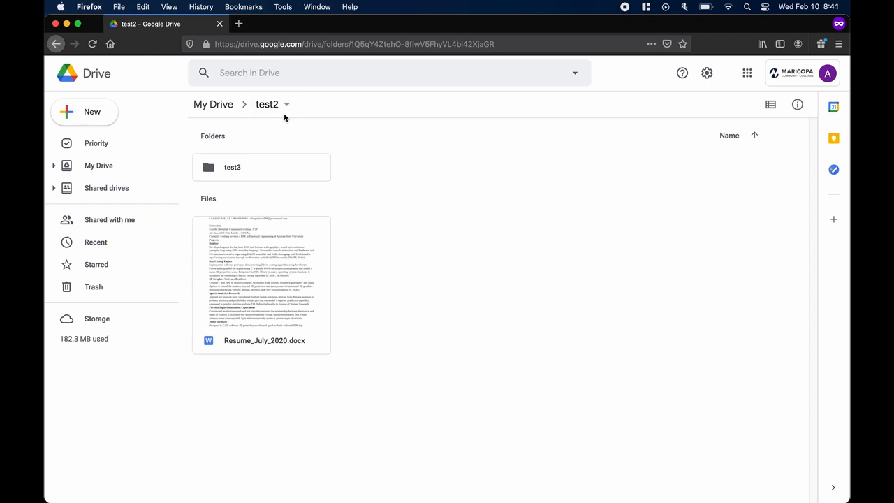
{"action": "mouse_move", "coordinate": [247, 116]}
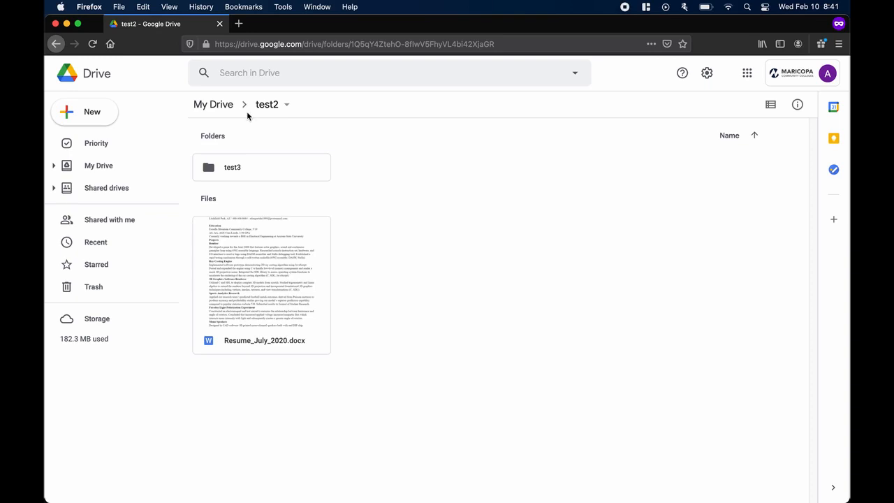
Step: Create a Google Doc in test2, title it hi and write Hi on the page
{"action": "left_click", "coordinate": [84, 112]}
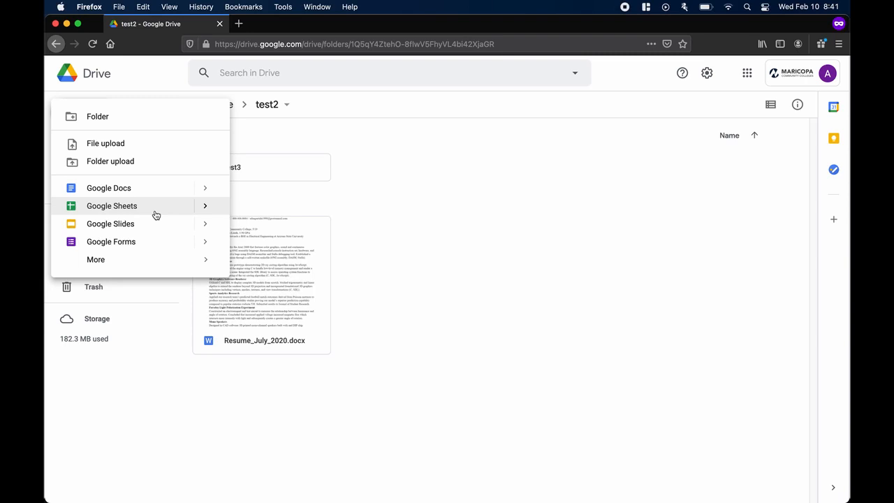
{"action": "left_click", "coordinate": [109, 187]}
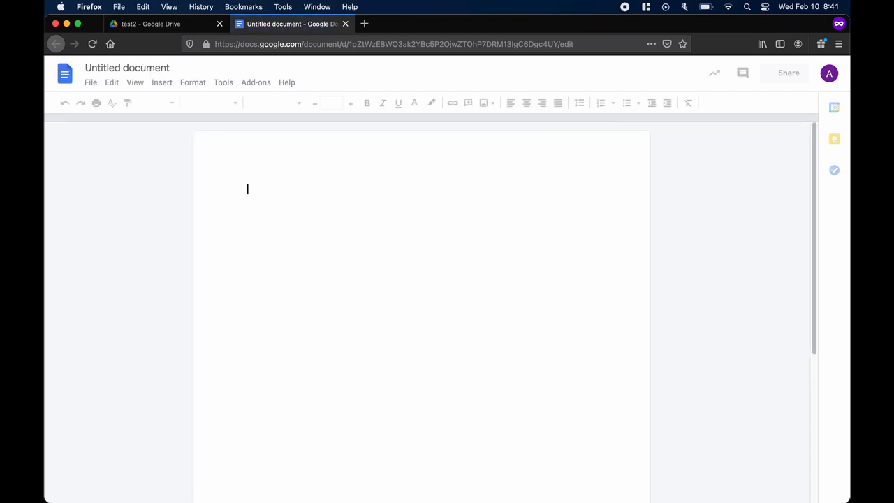
{"action": "type", "text": "hi"}
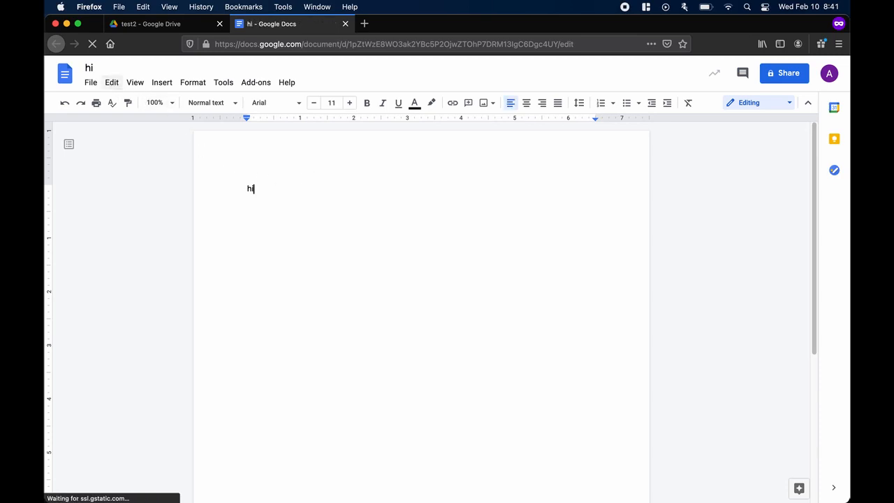
{"action": "type", "text": "Hi"}
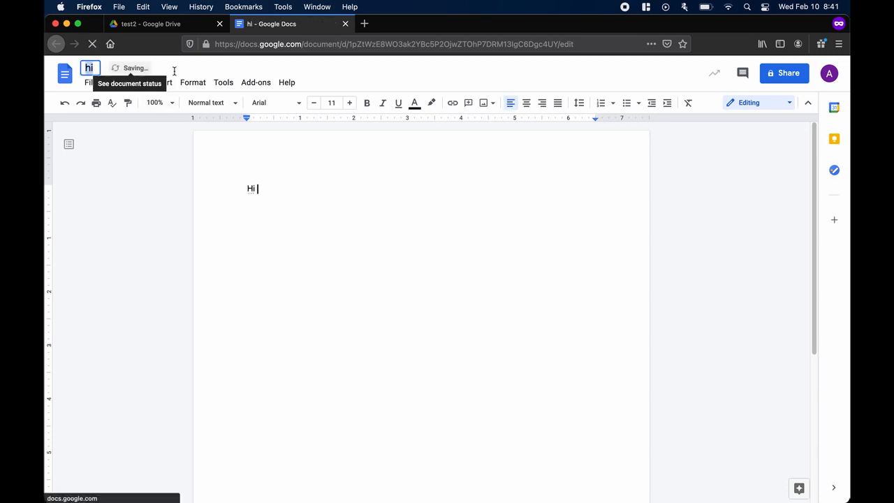
Step: Return to the test2 listing showing hi, the resume and test3, dismissing the New menu
{"action": "left_click", "coordinate": [151, 22]}
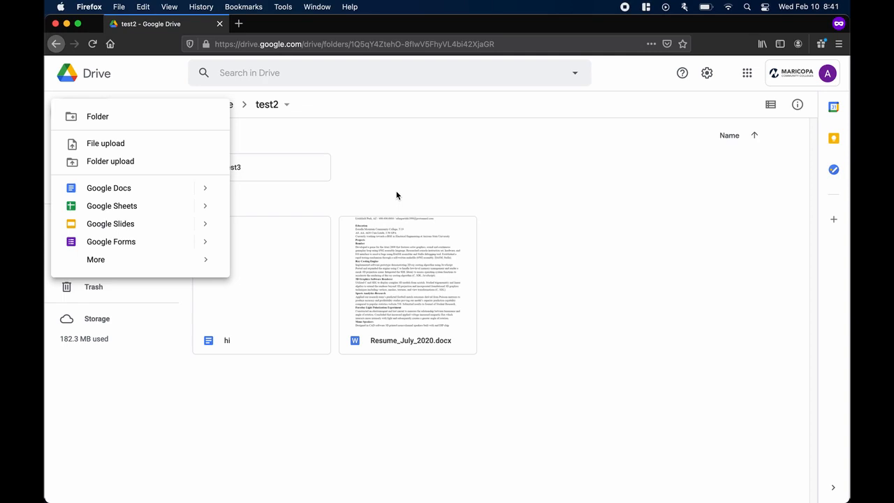
{"action": "left_click", "coordinate": [398, 196]}
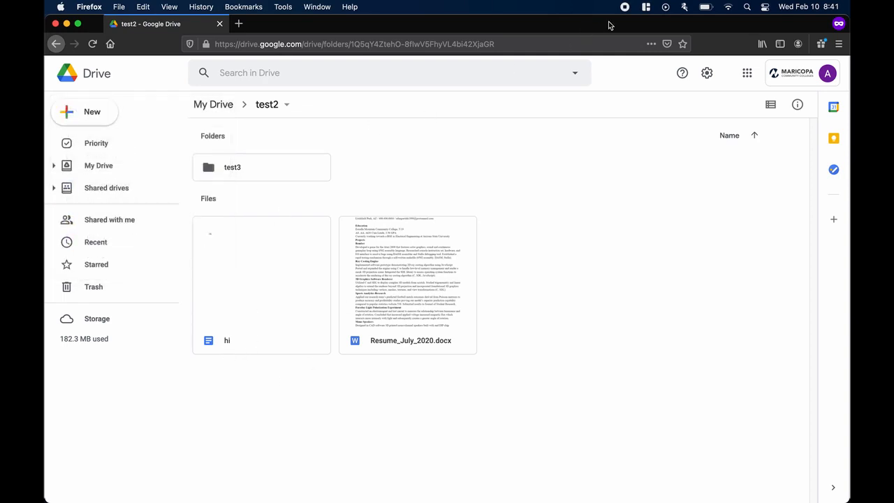
{"action": "mouse_move", "coordinate": [224, 352]}
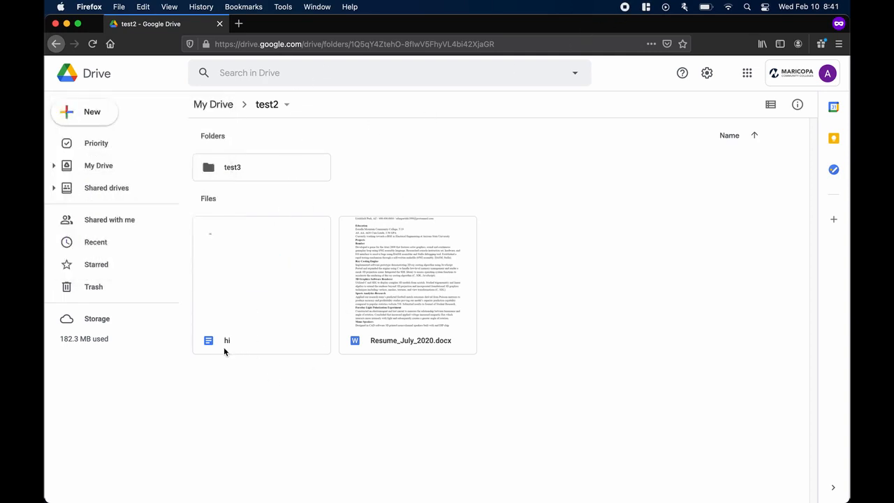